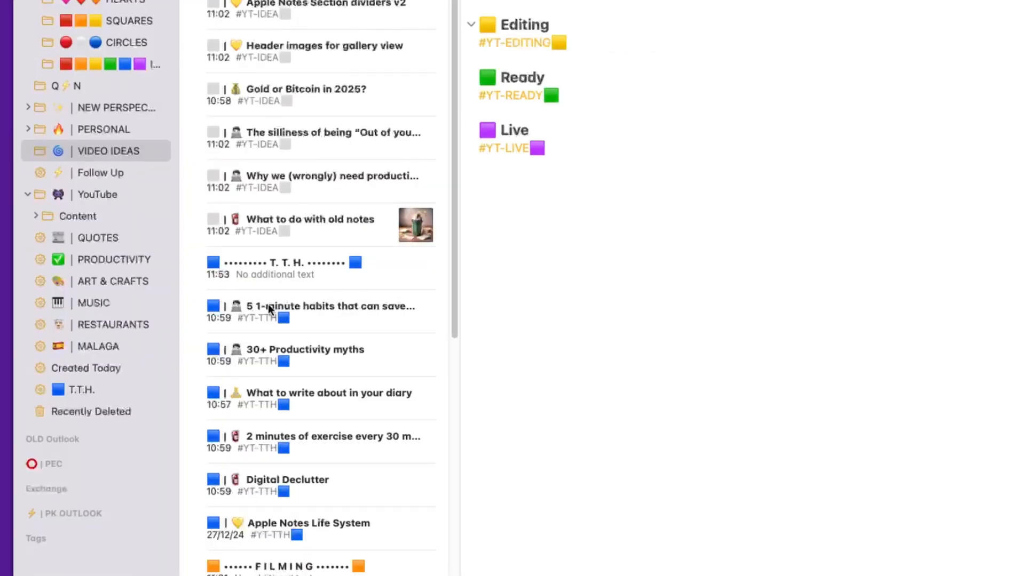
Step: Scroll through the current note list and return to the folder sidebar
scroll(down, 3)
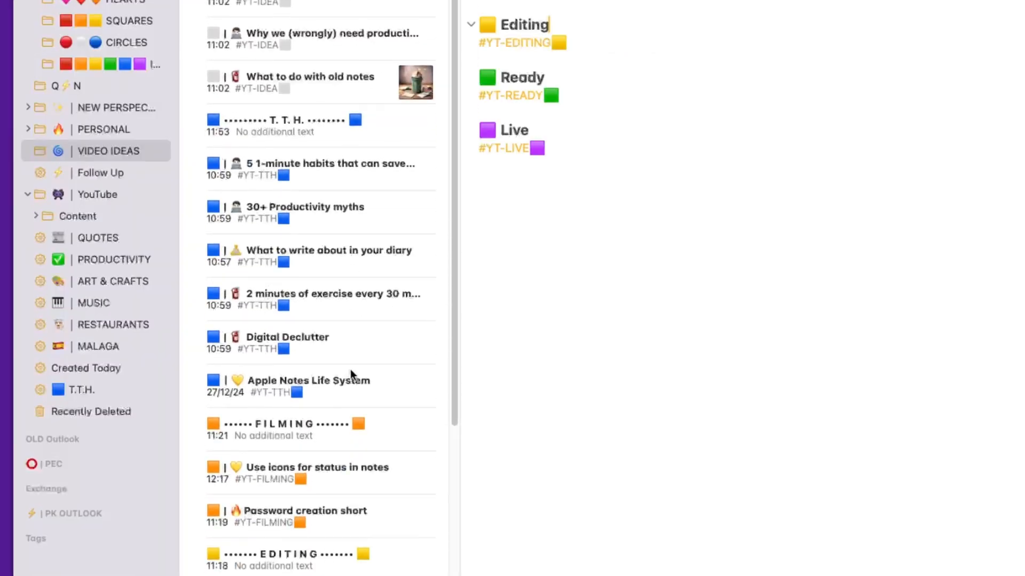
scroll(down, 3)
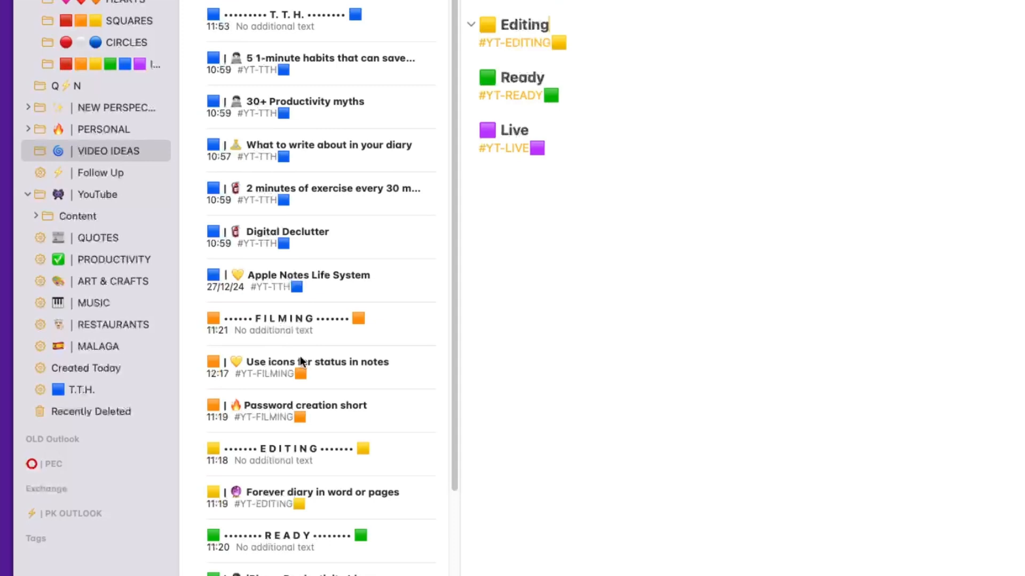
scroll(down, 3)
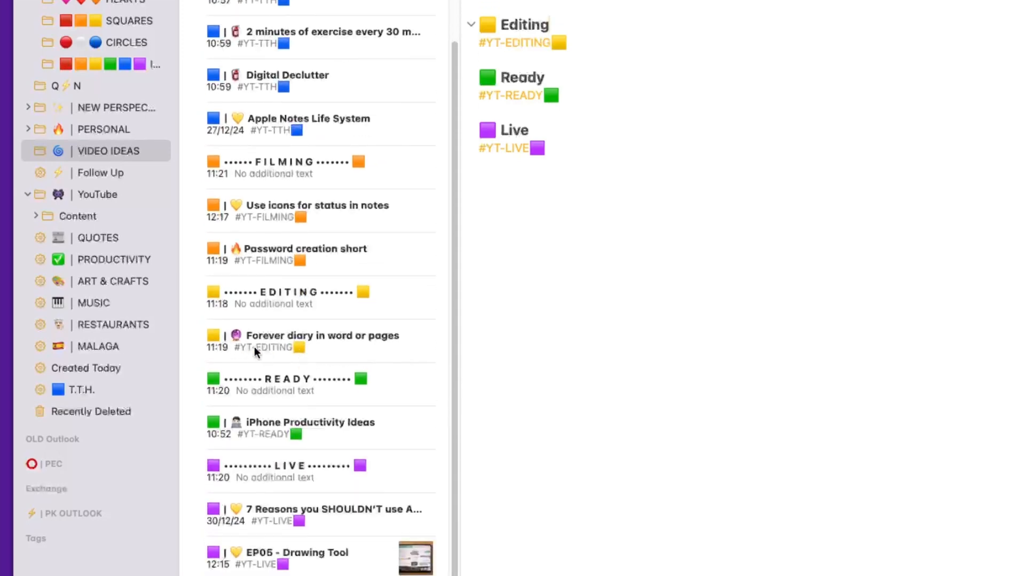
scroll(down, 3)
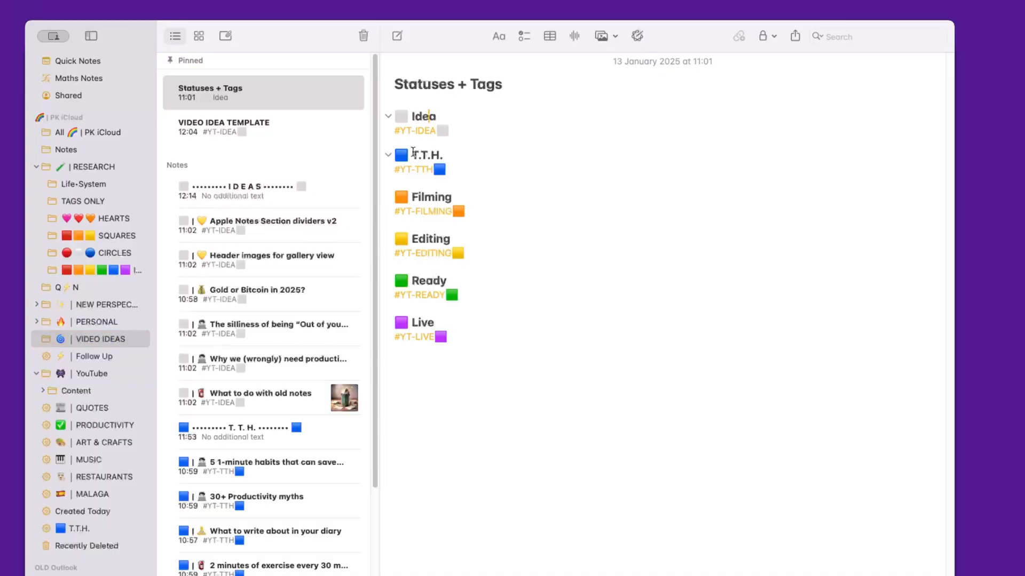
double_click(425, 155)
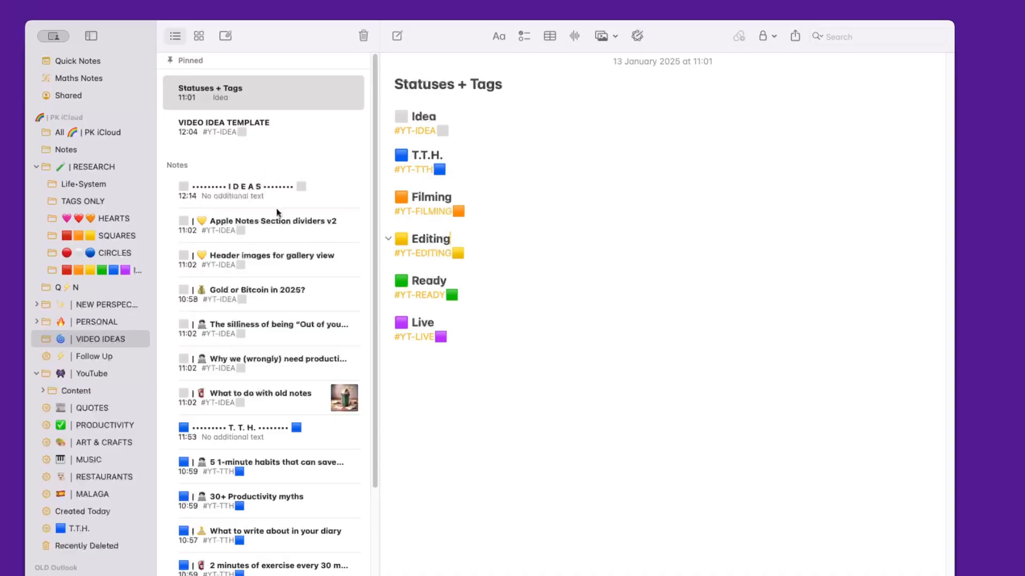
click(225, 9)
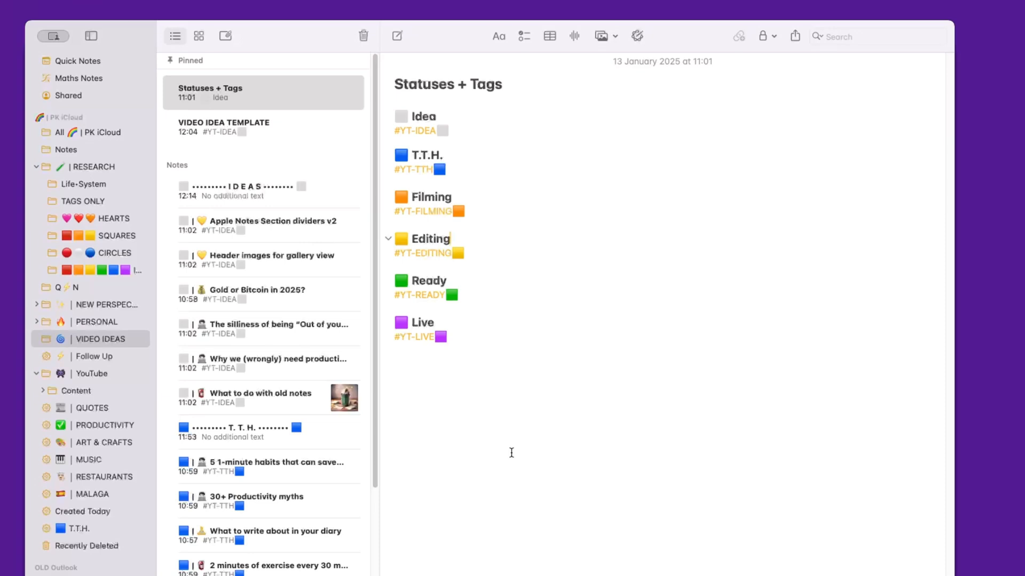
mouse_move(476, 442)
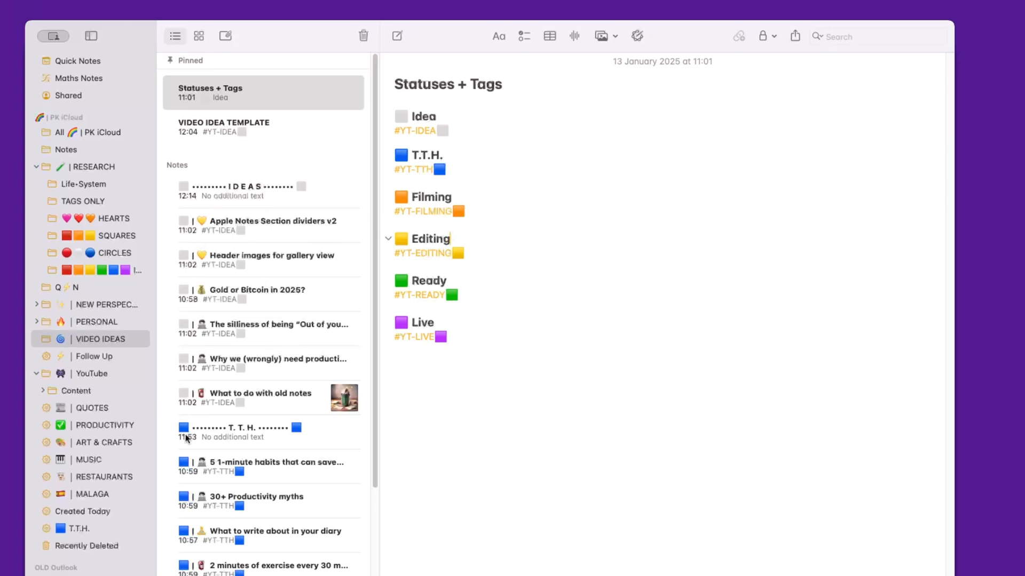
Step: Browse the coloured squares folder of status-marker notes
scroll(down, 3)
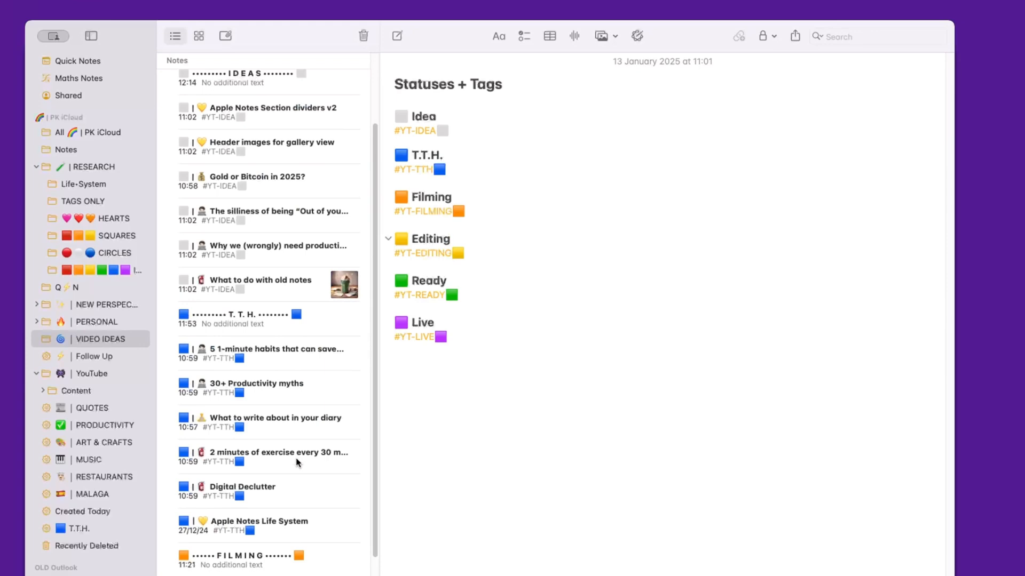
scroll(down, 3)
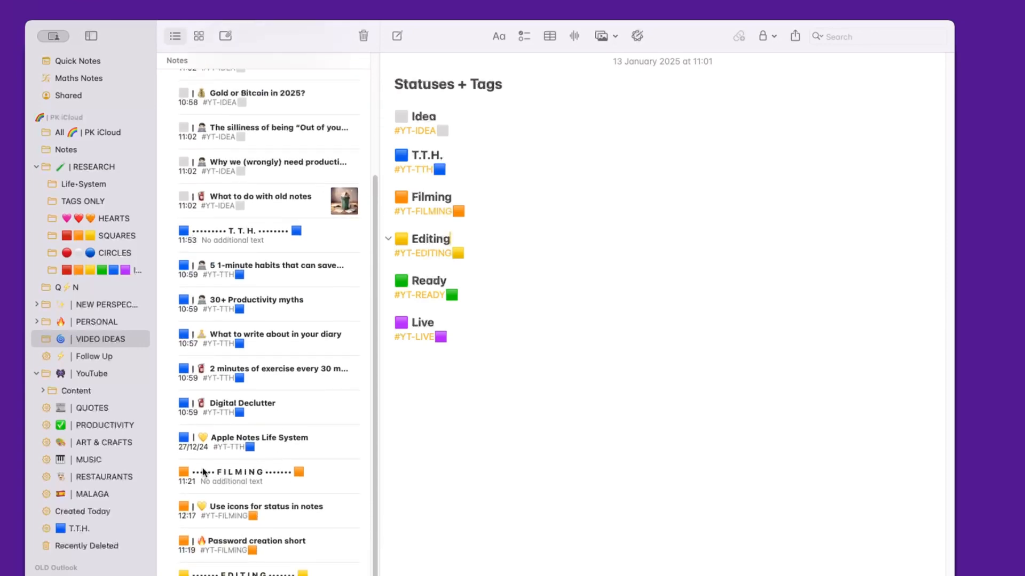
scroll(down, 3)
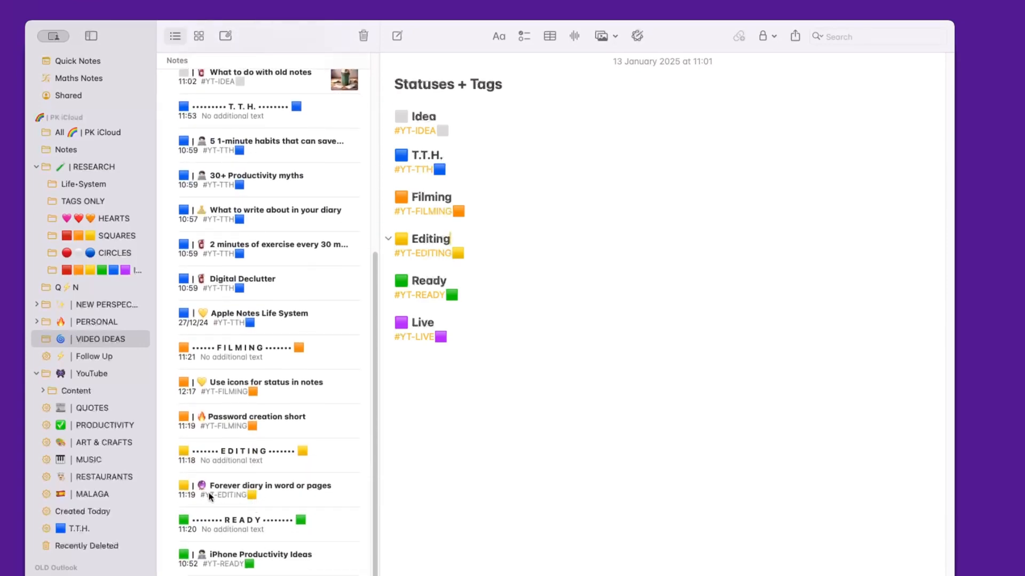
mouse_move(262, 558)
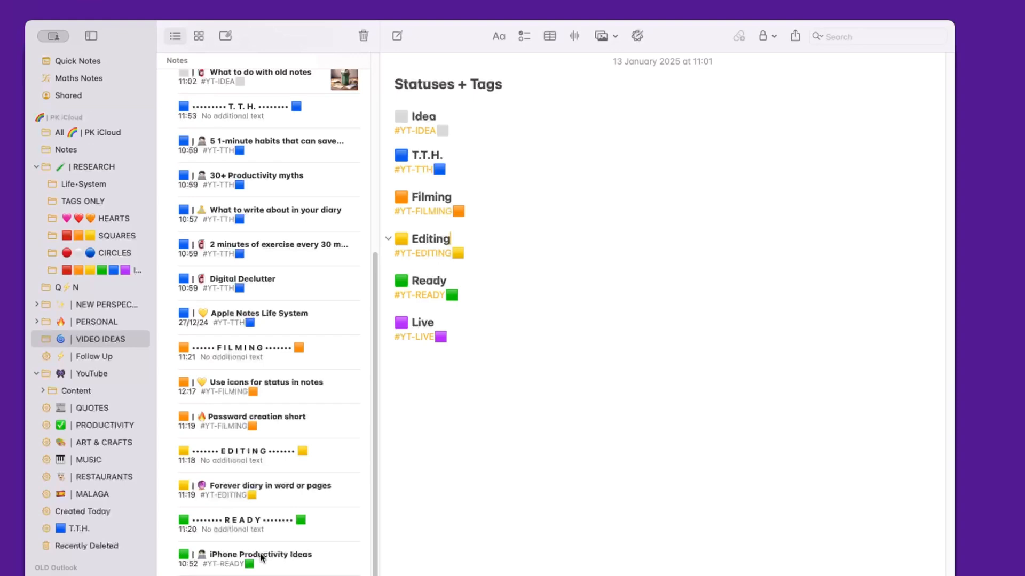
scroll(down, 3)
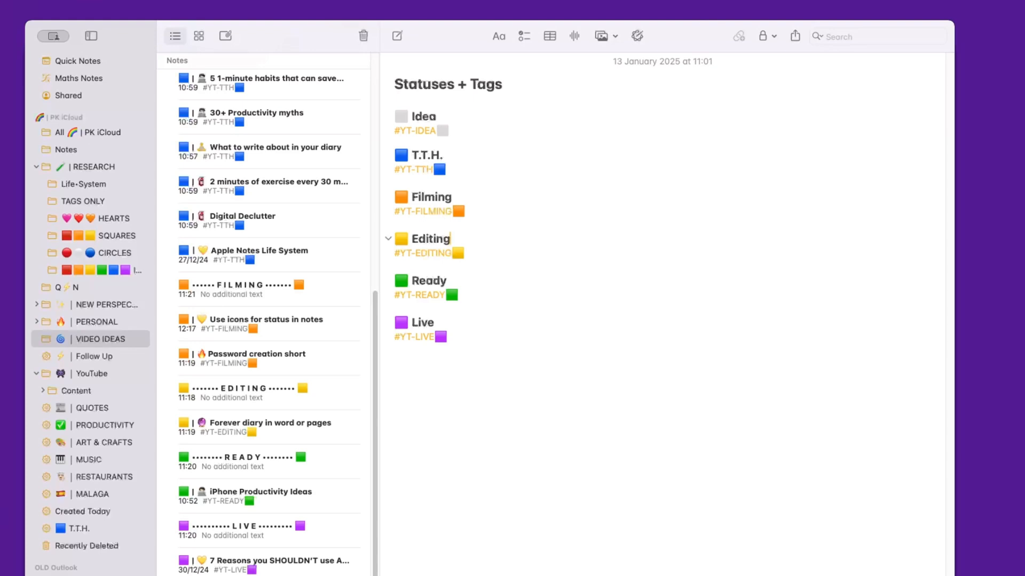
click(98, 270)
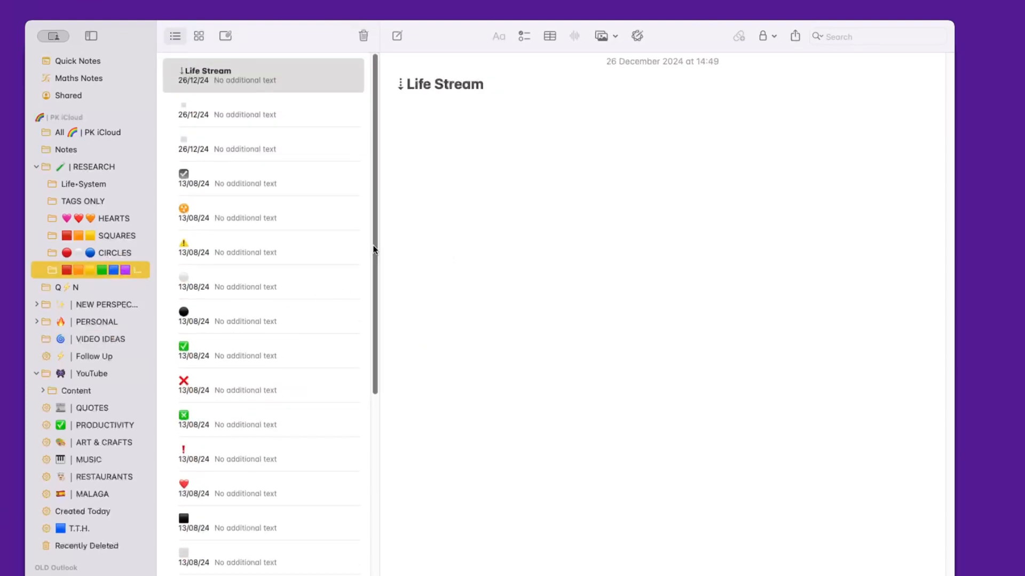
scroll(down, 3)
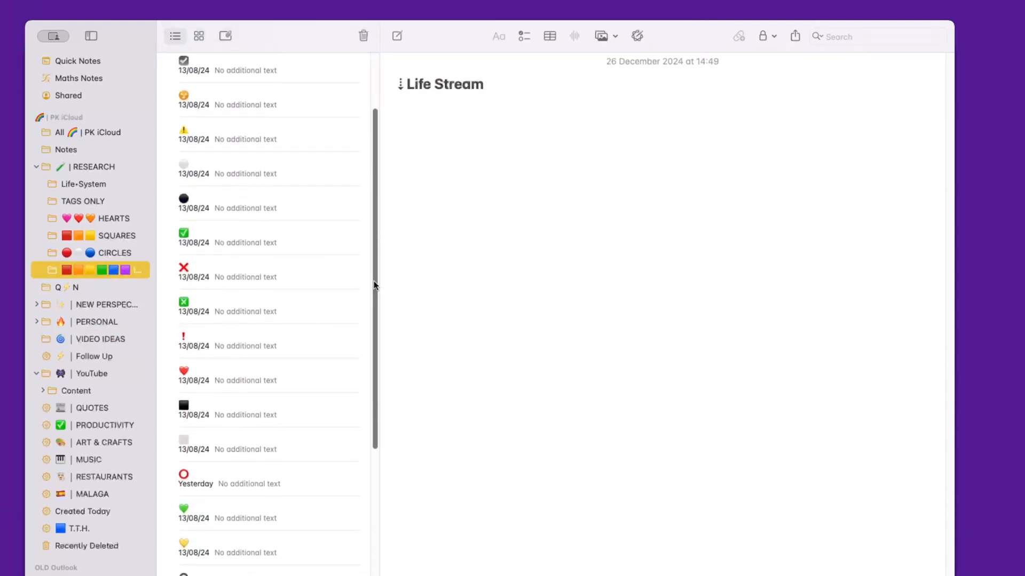
scroll(down, 3)
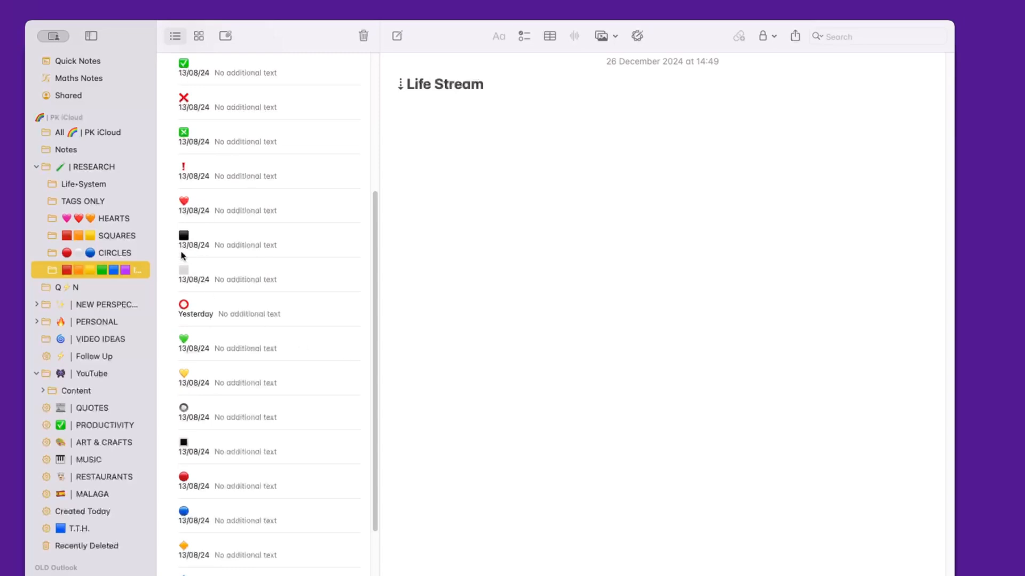
mouse_move(186, 271)
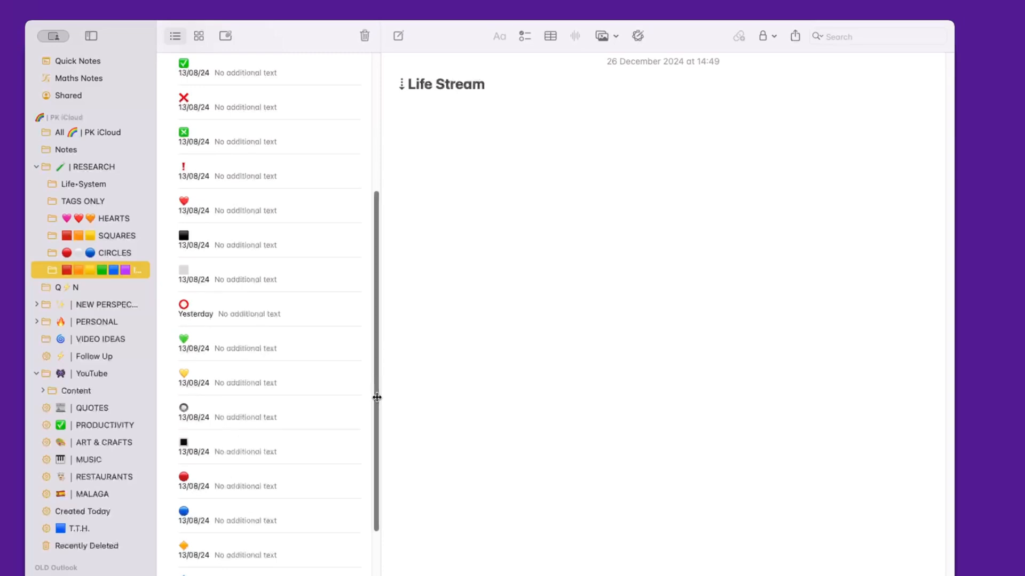
Step: Look through the CIRCLES and HEARTS marker folders and reopen VIDEO IDEAS
scroll(down, 3)
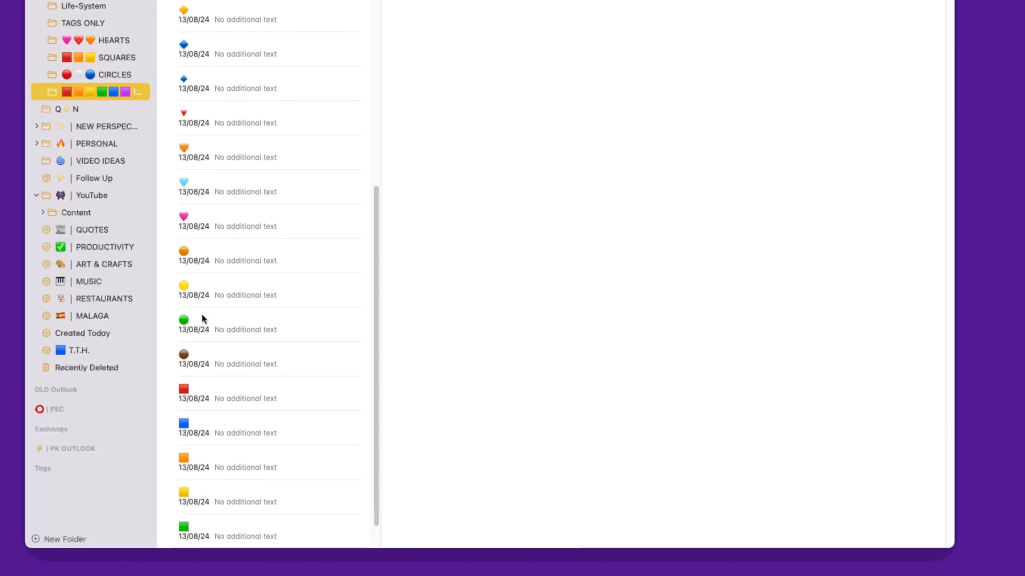
scroll(down, 3)
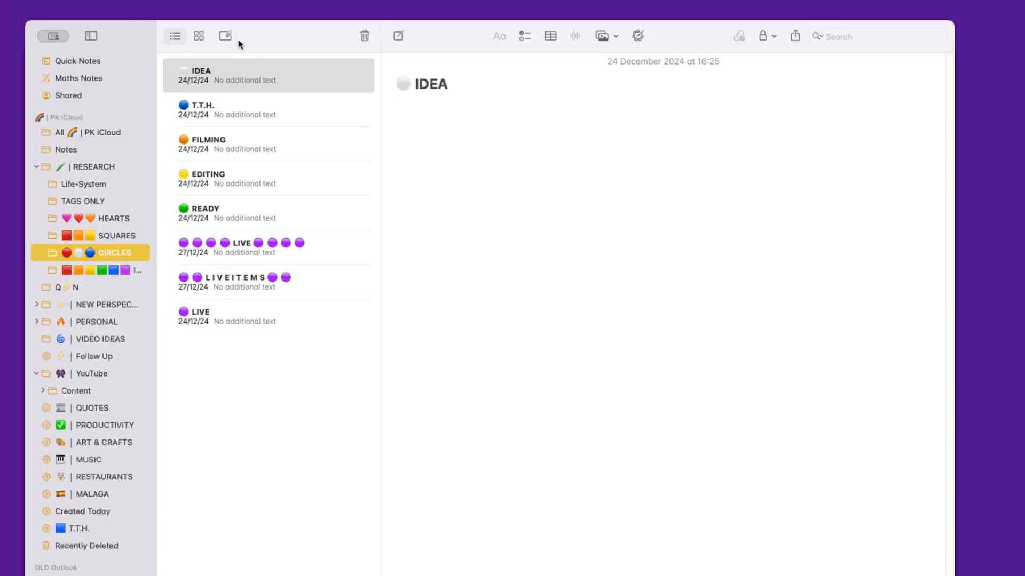
mouse_move(229, 216)
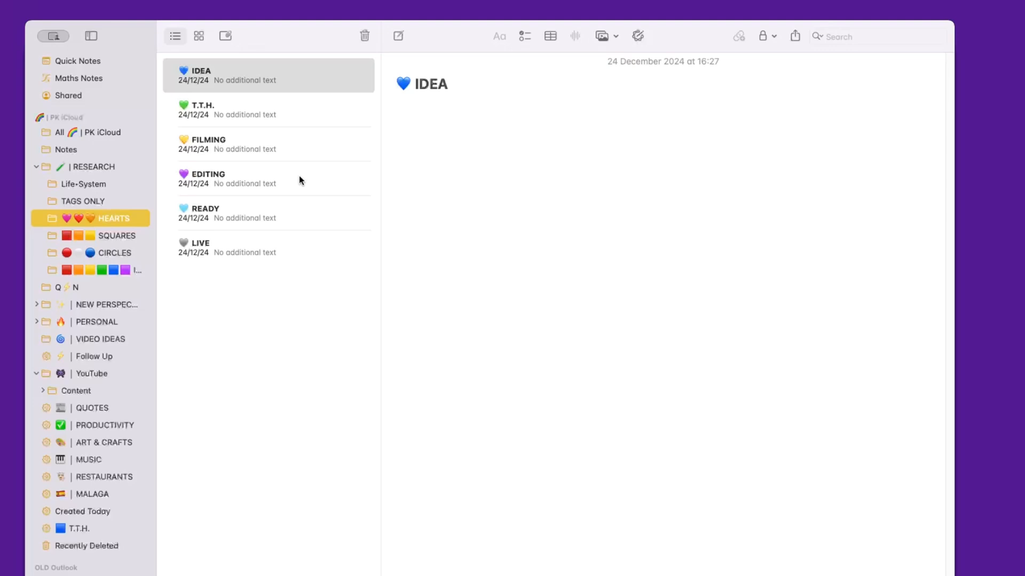
mouse_move(105, 279)
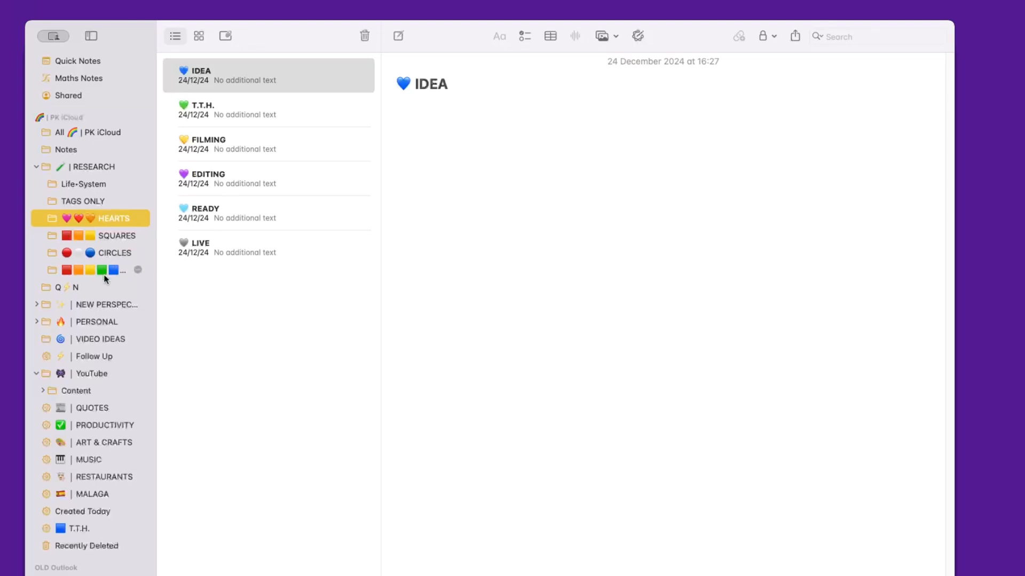
click(98, 338)
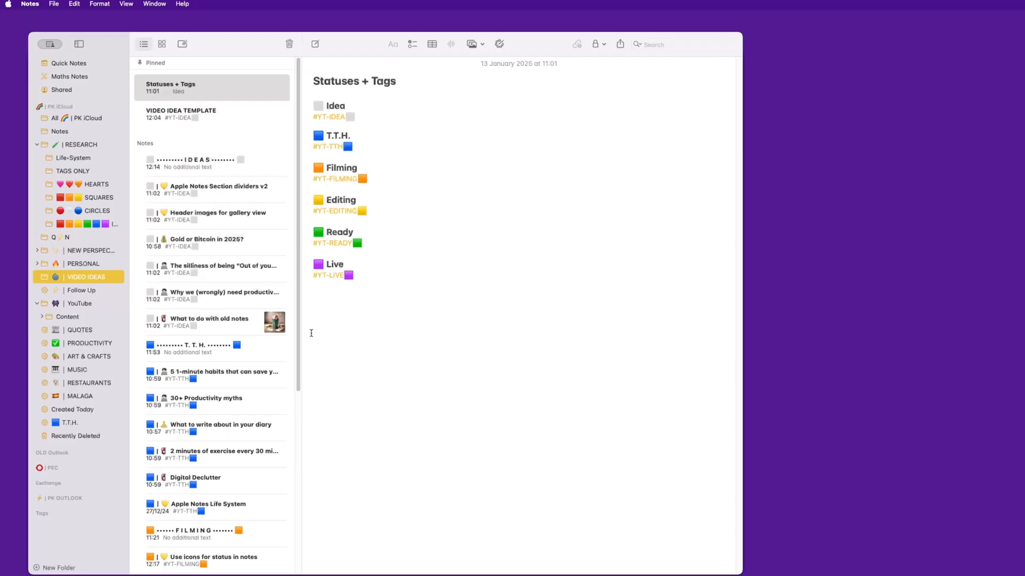
mouse_move(320, 350)
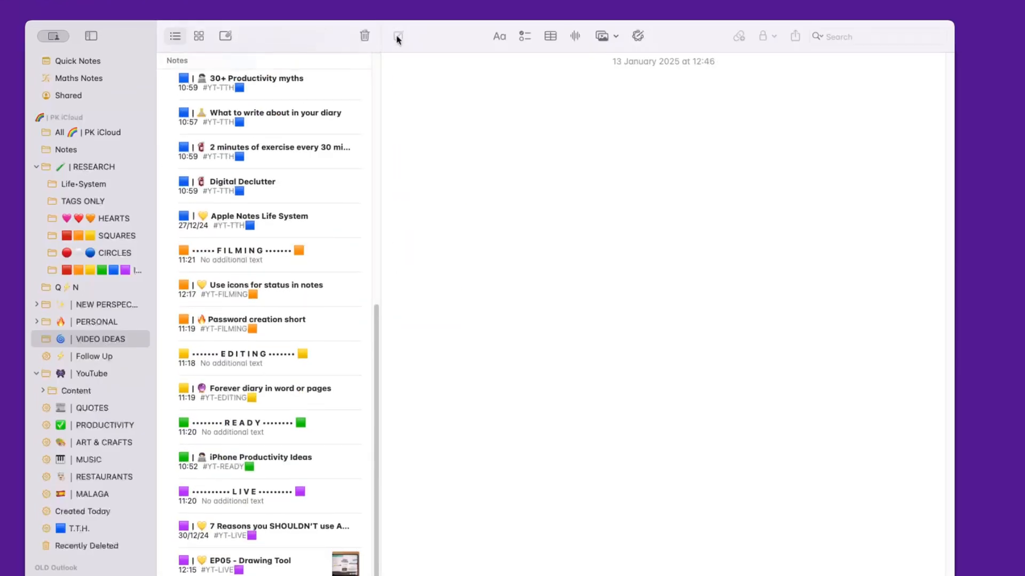
Step: Insert a grey square and title the new note 'My new video idea'
click(397, 36)
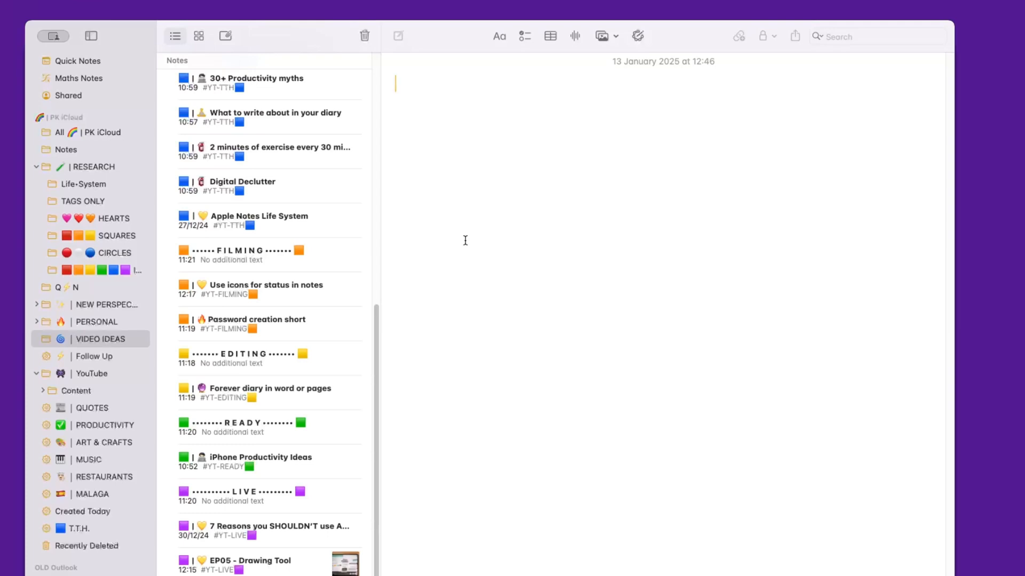
text(qwe)
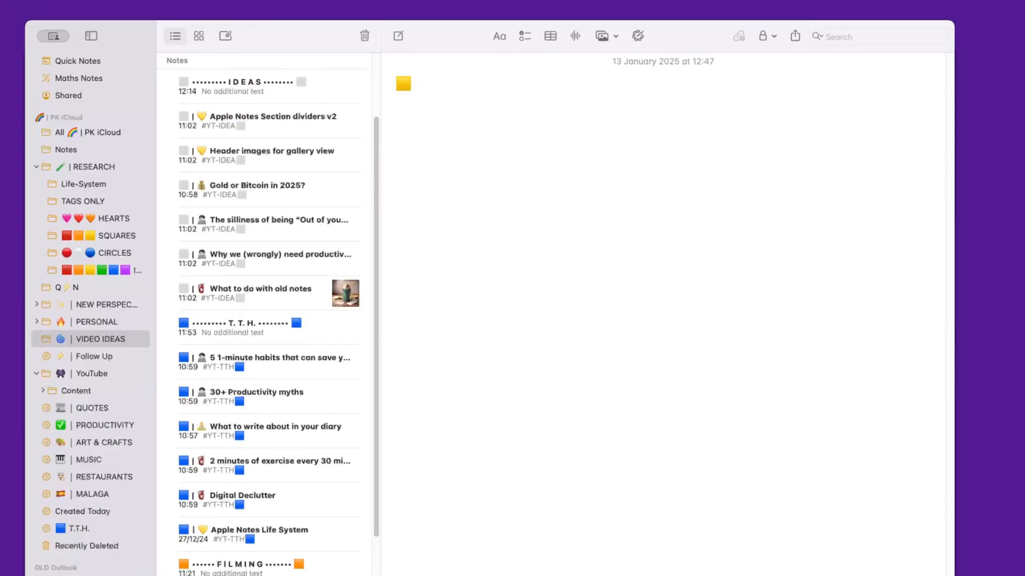
text(qwe1)
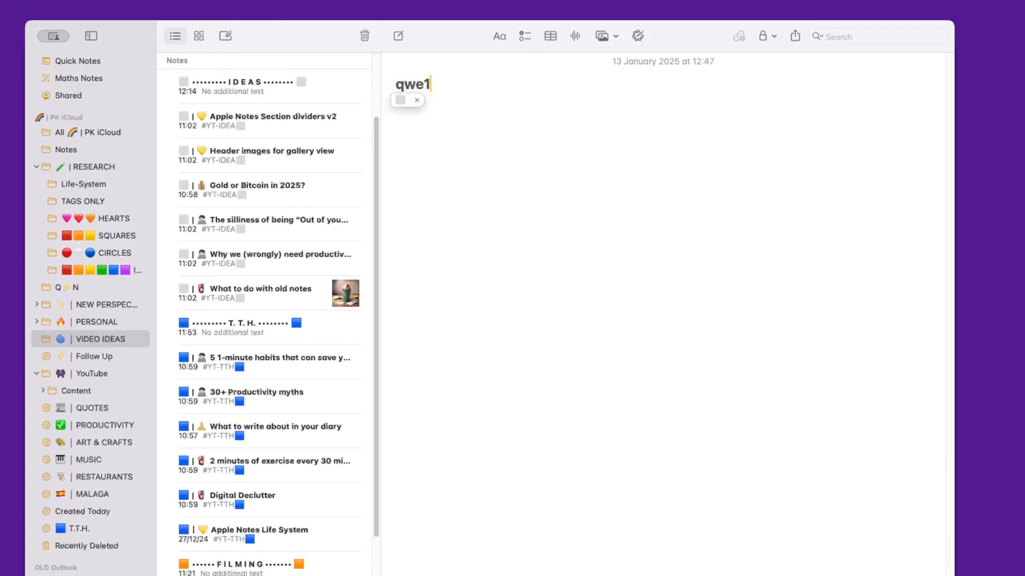
text(My new)
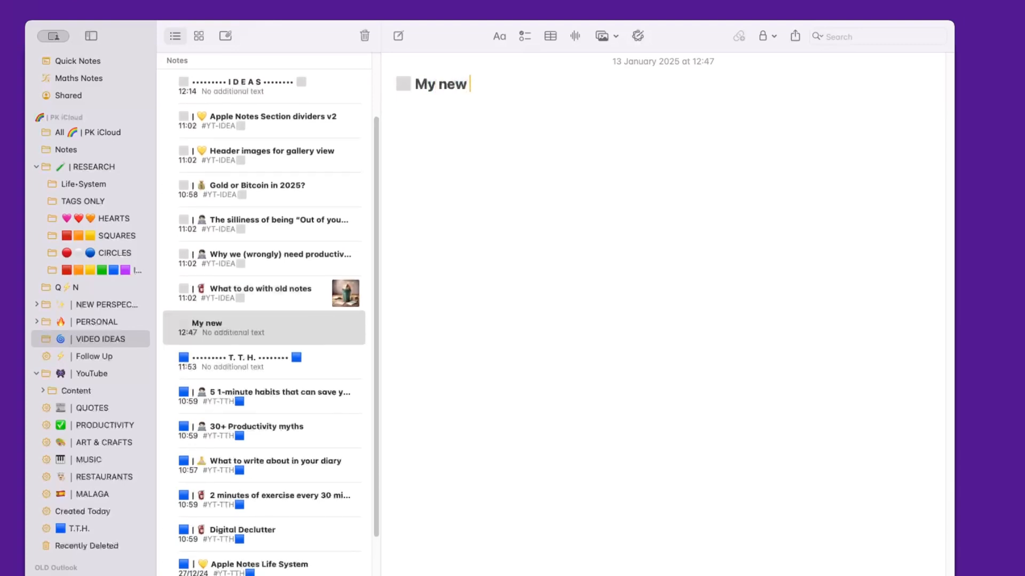
text(video idea)
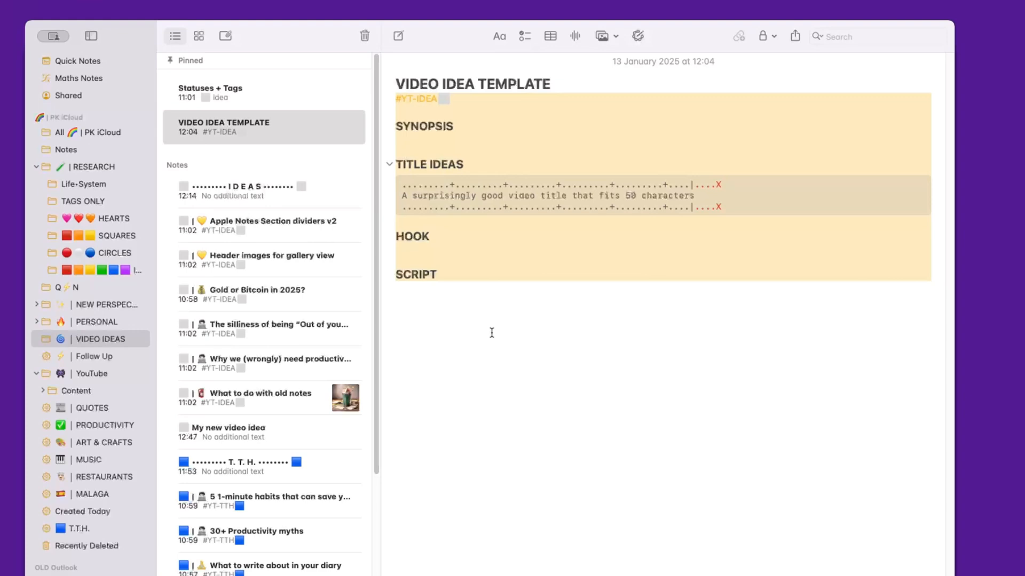
Step: Paste the VIDEO IDEA TEMPLATE contents, with #YT-IDEA, Synopsis, Title Ideas, Hook and Script, into the note
click(248, 192)
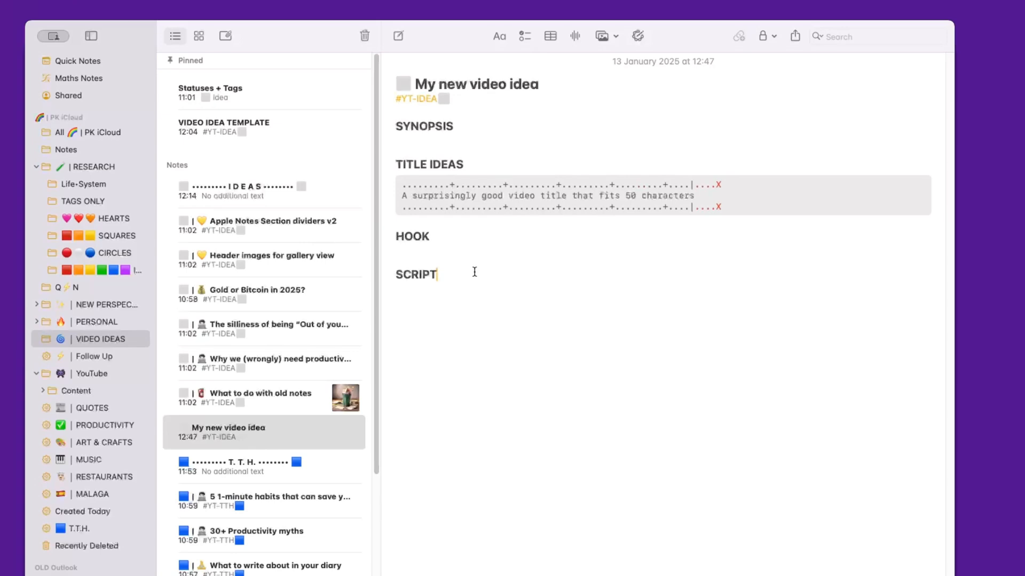
click(397, 141)
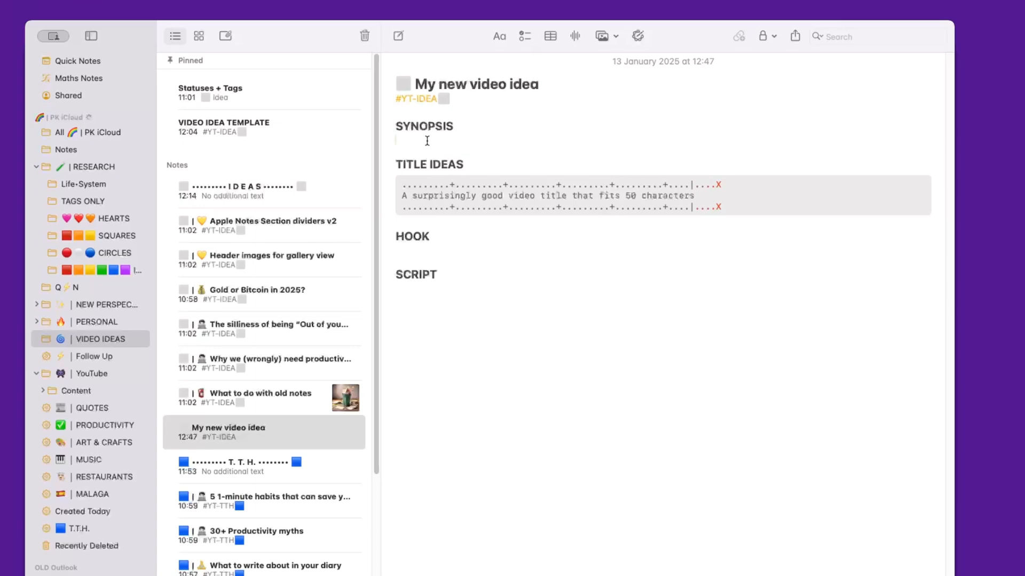
click(396, 138)
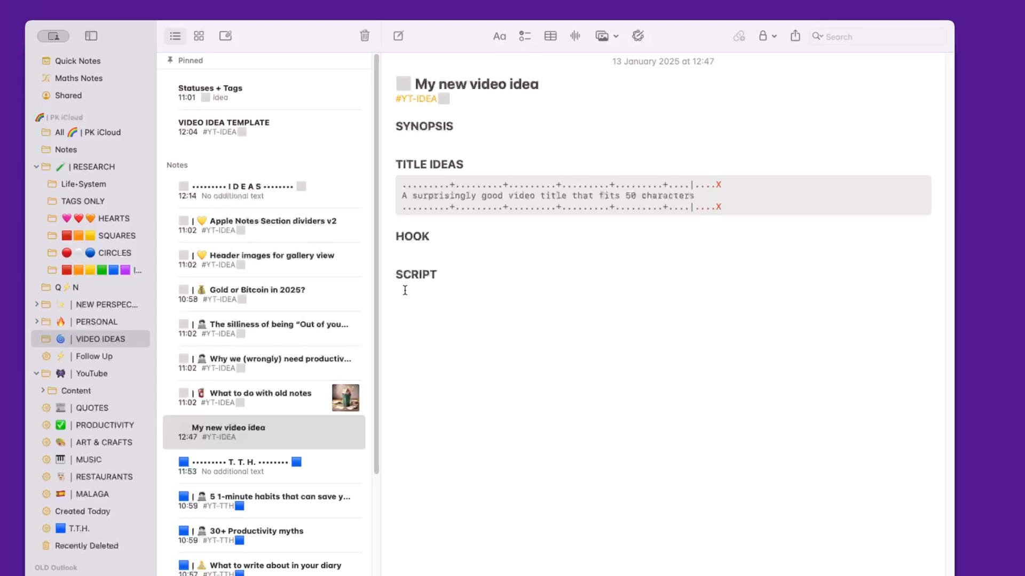
mouse_move(467, 103)
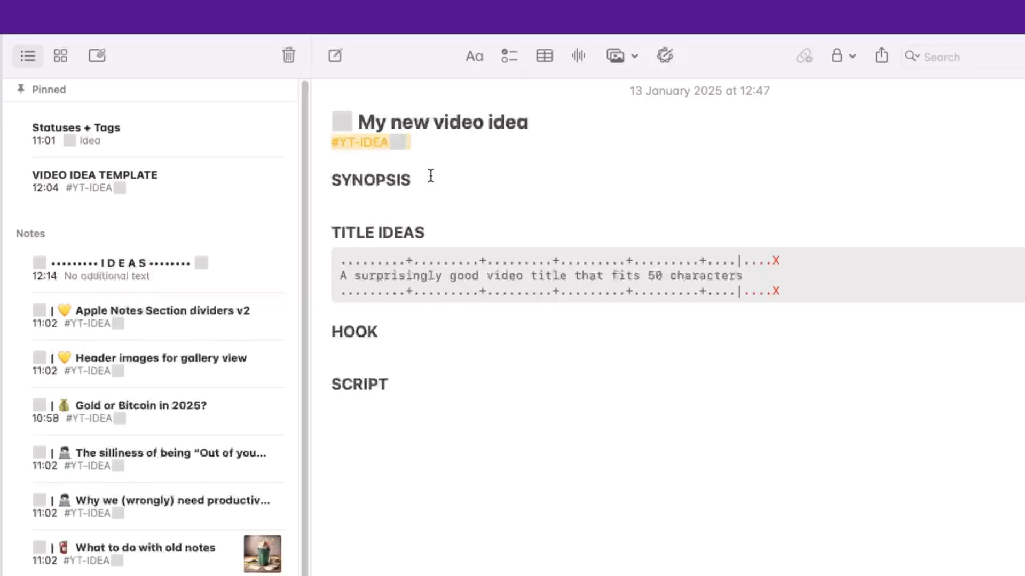
mouse_move(447, 214)
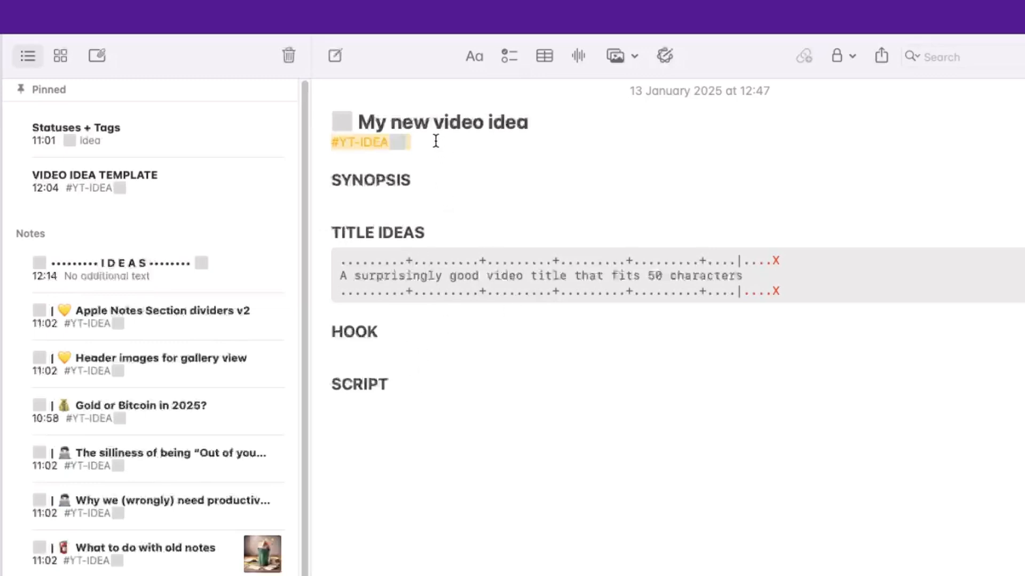
Step: Start a second tag '#yt' after #YT-IDEA to list the YT status tag suggestions
text(#yt)
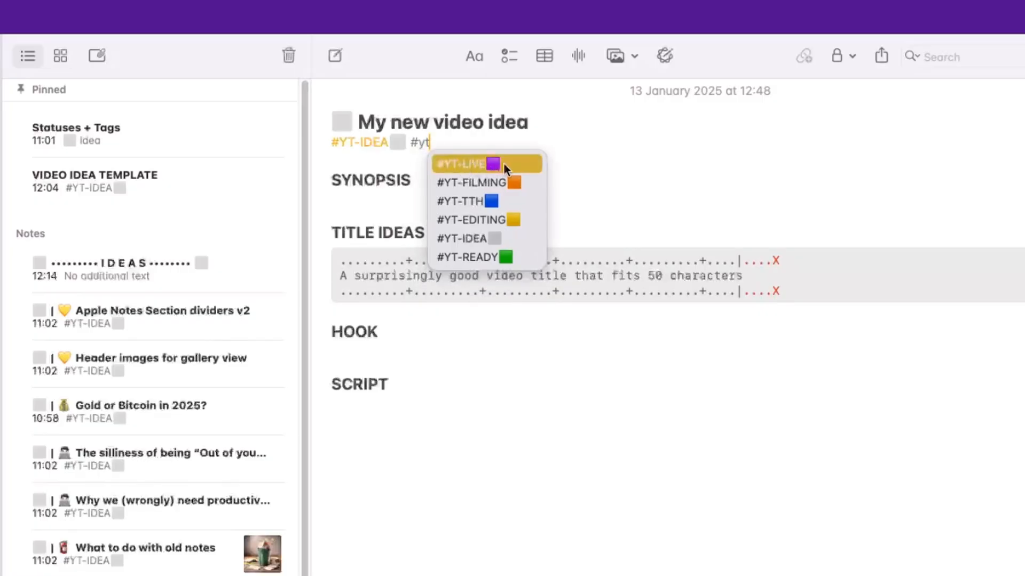
mouse_move(493, 238)
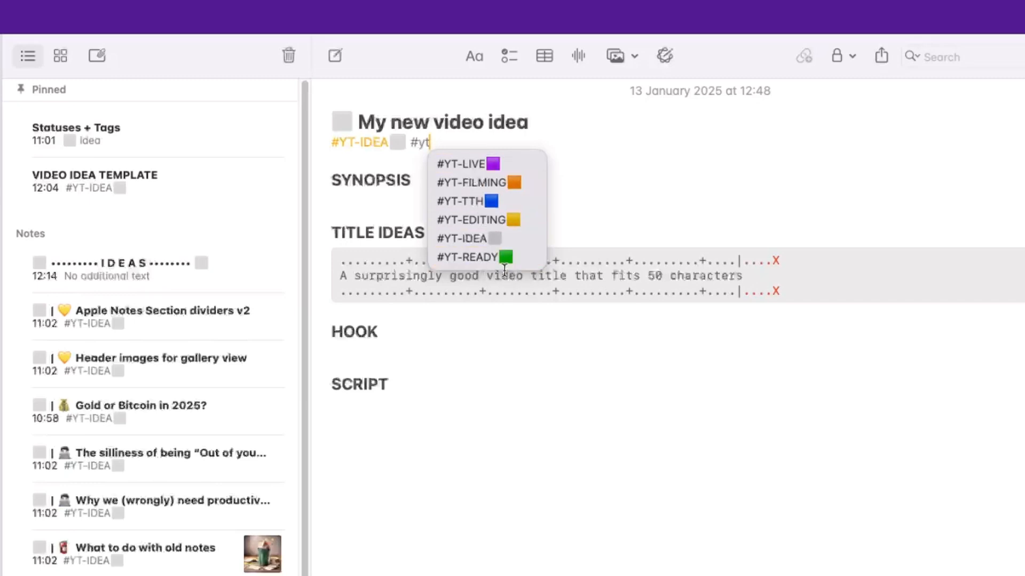
mouse_move(468, 202)
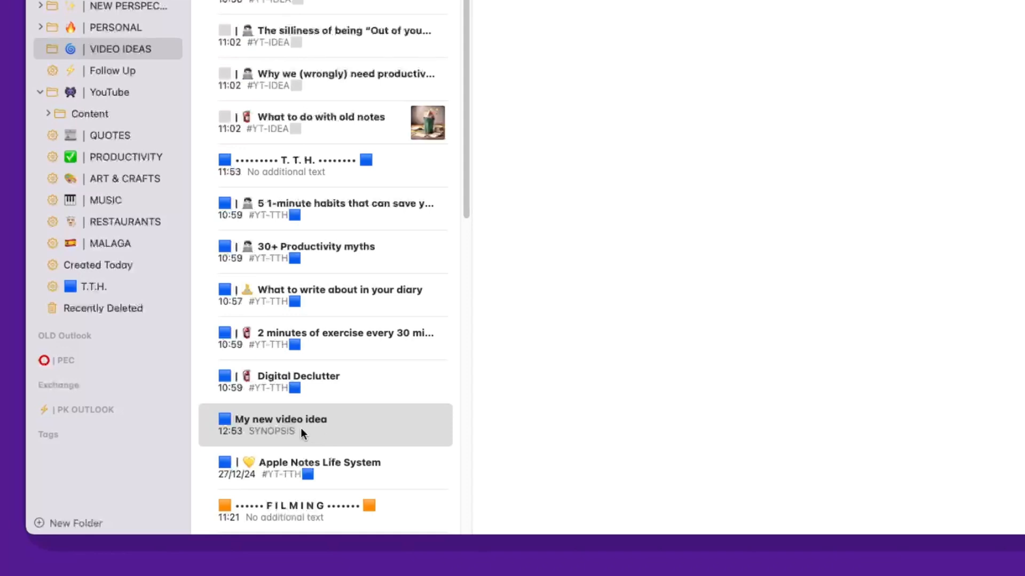
mouse_move(299, 173)
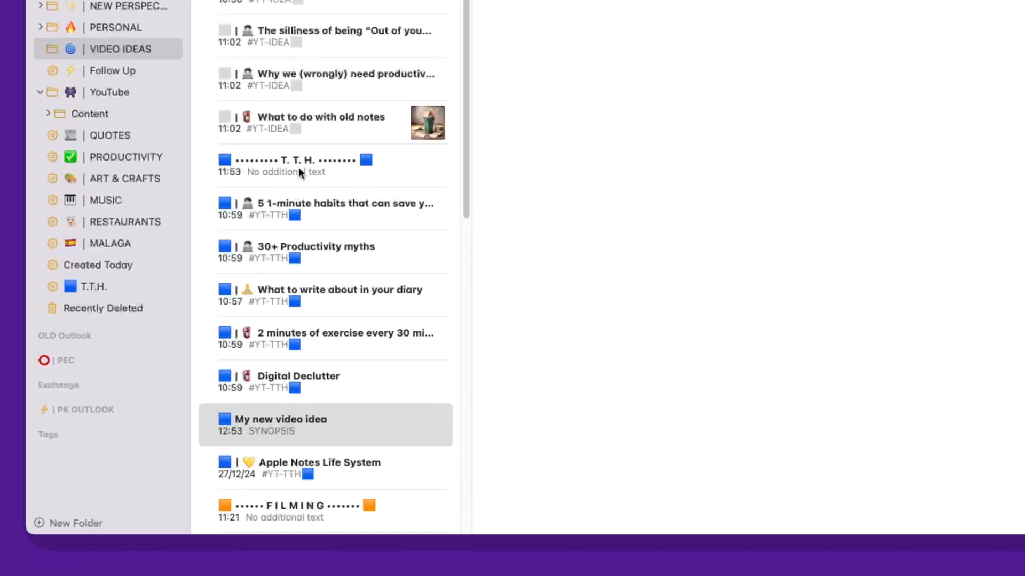
mouse_move(407, 171)
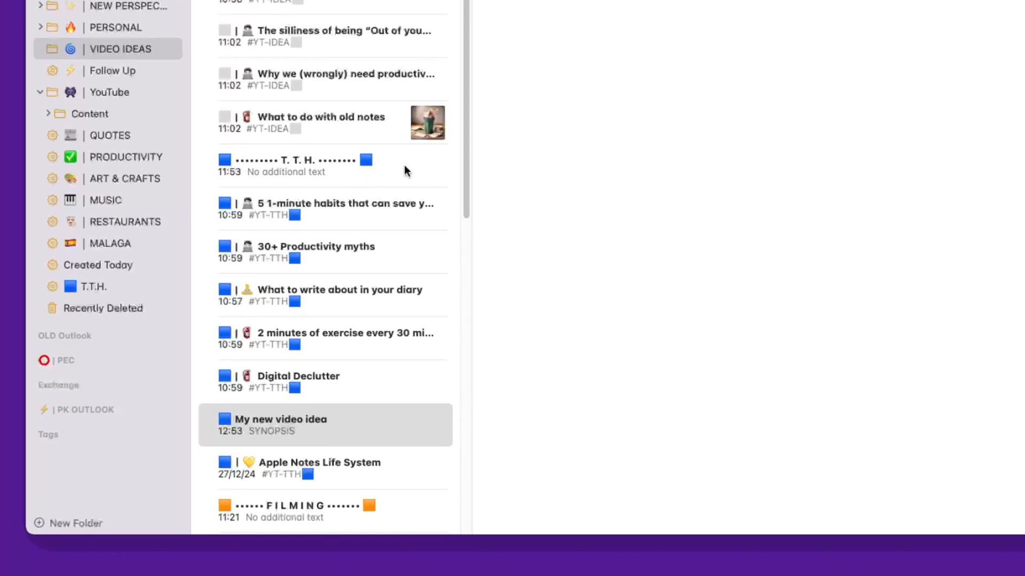
Step: Select the blue T.T.H. divider note in the VIDEO IDEAS list
click(301, 164)
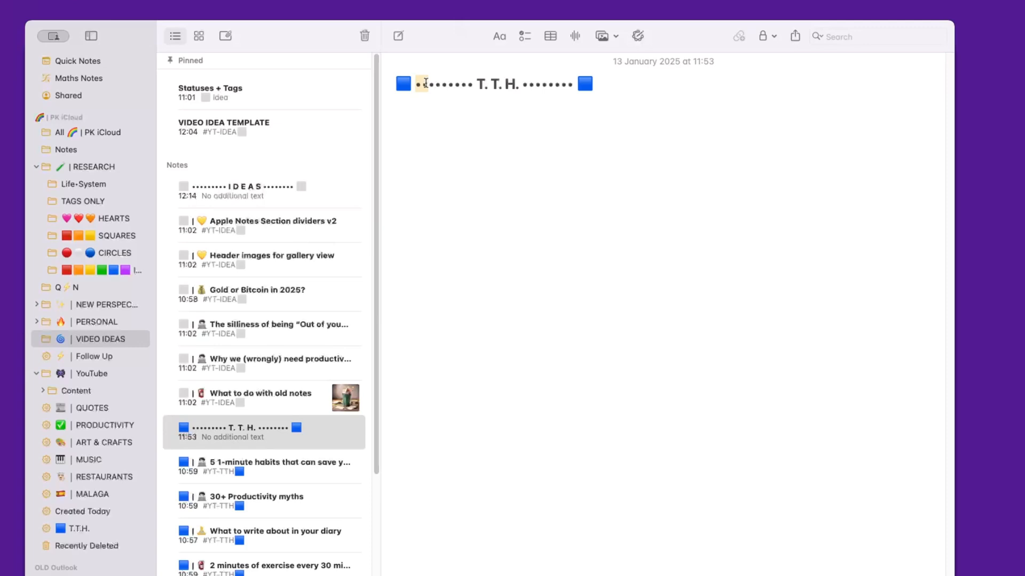
Step: Paste the blue square at the start of the 'My new video idea' title
scroll(down, 3)
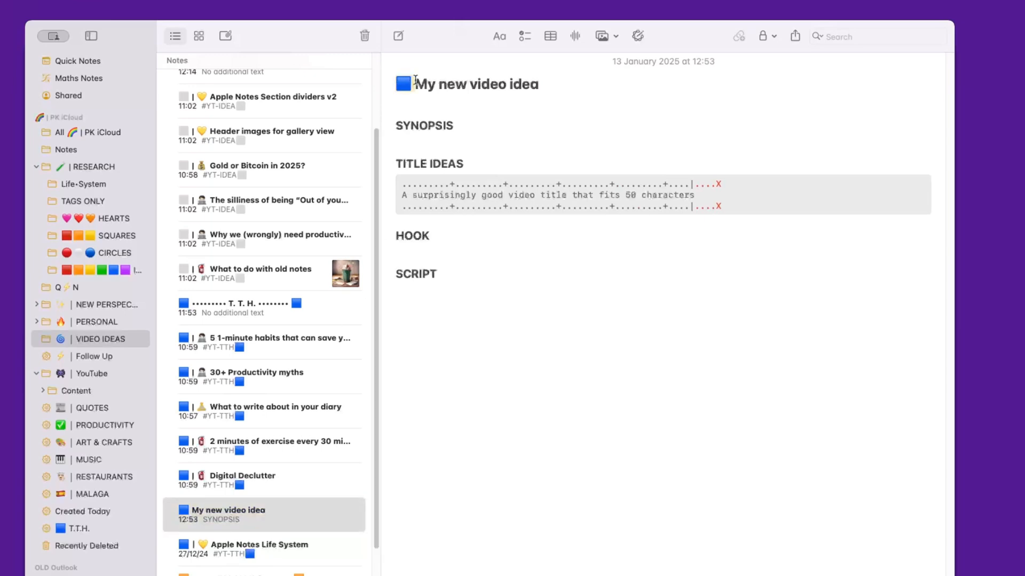
text(qwe3)
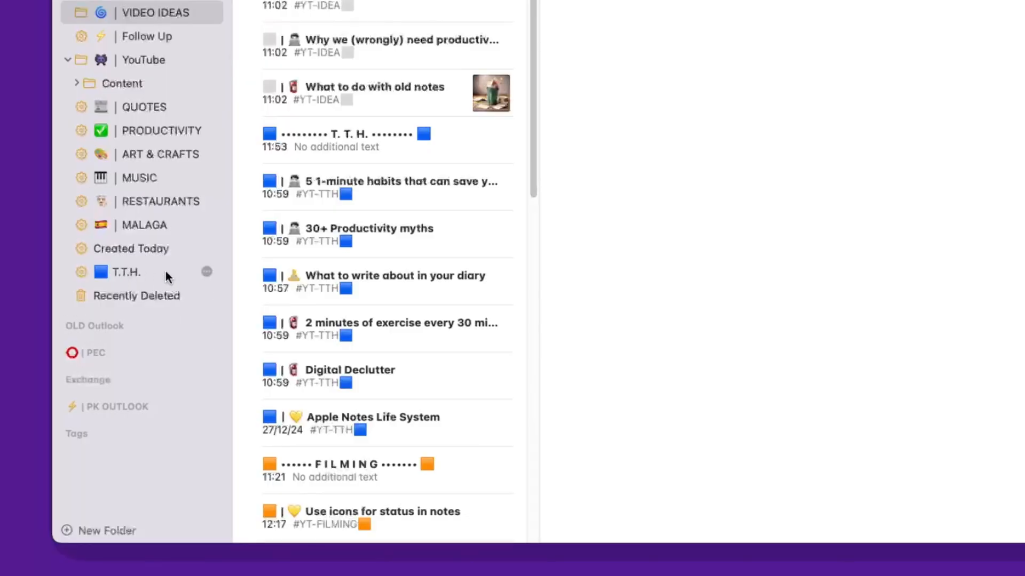
mouse_move(209, 271)
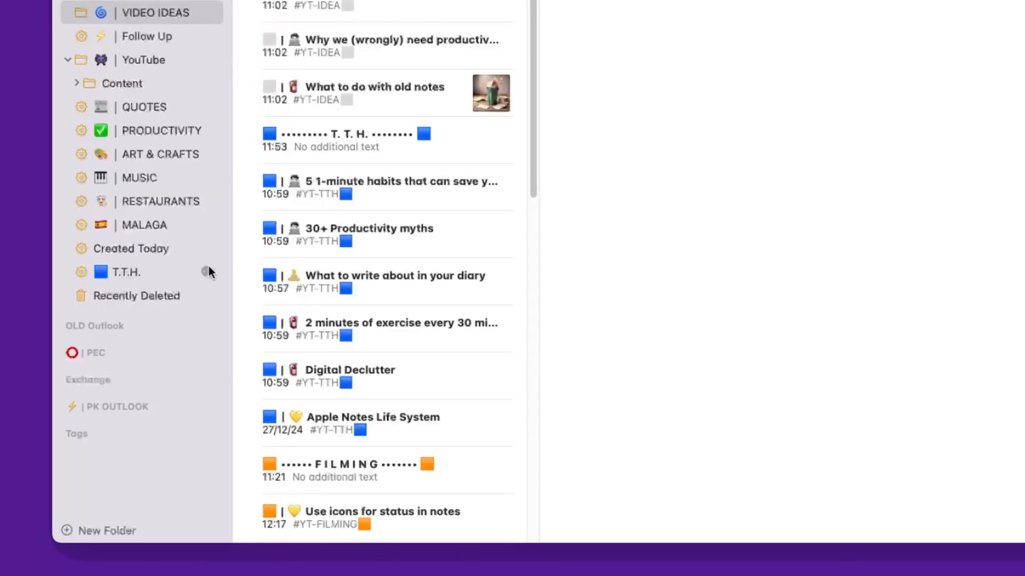
click(123, 272)
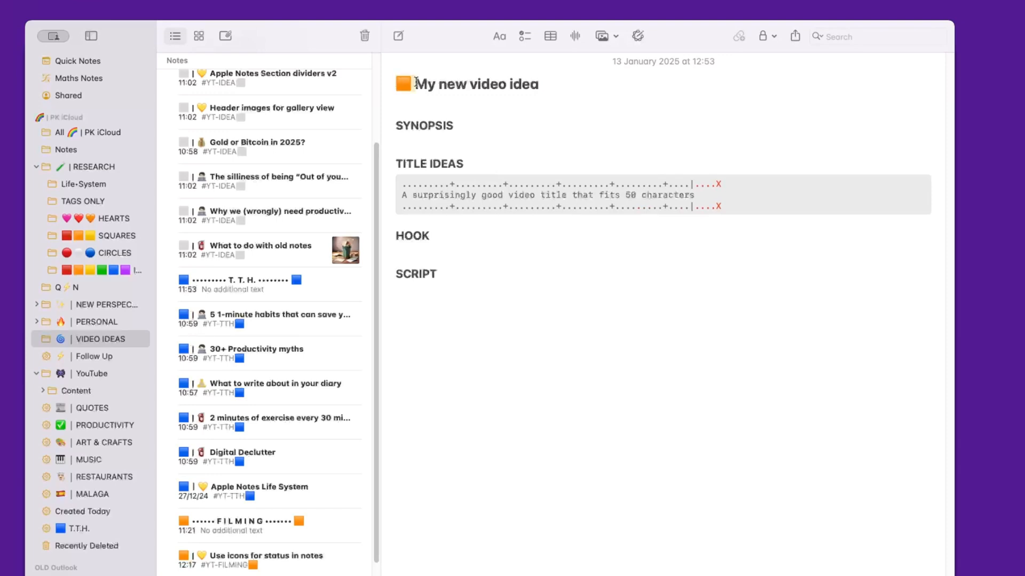
text(qwe2)
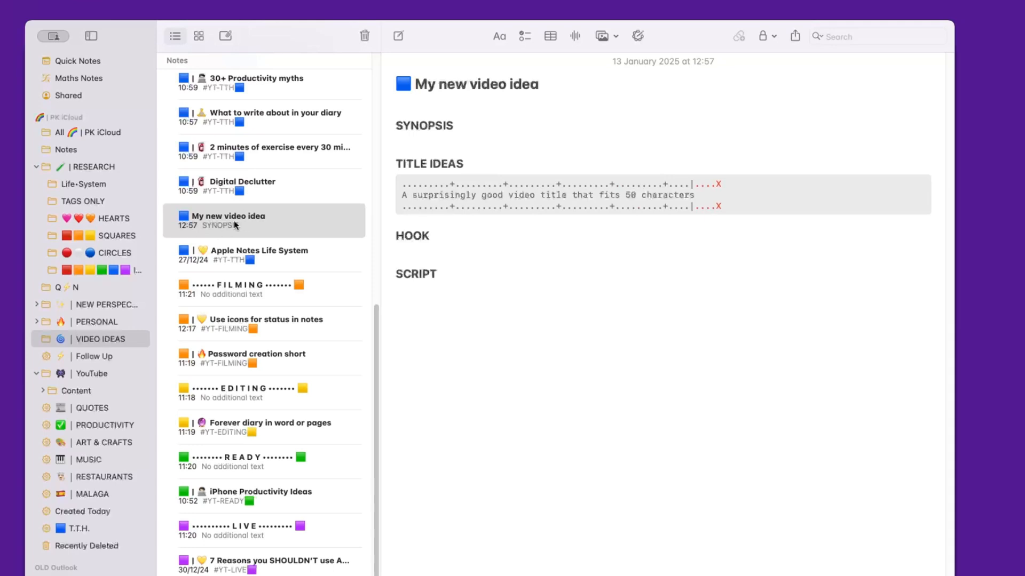
mouse_move(184, 240)
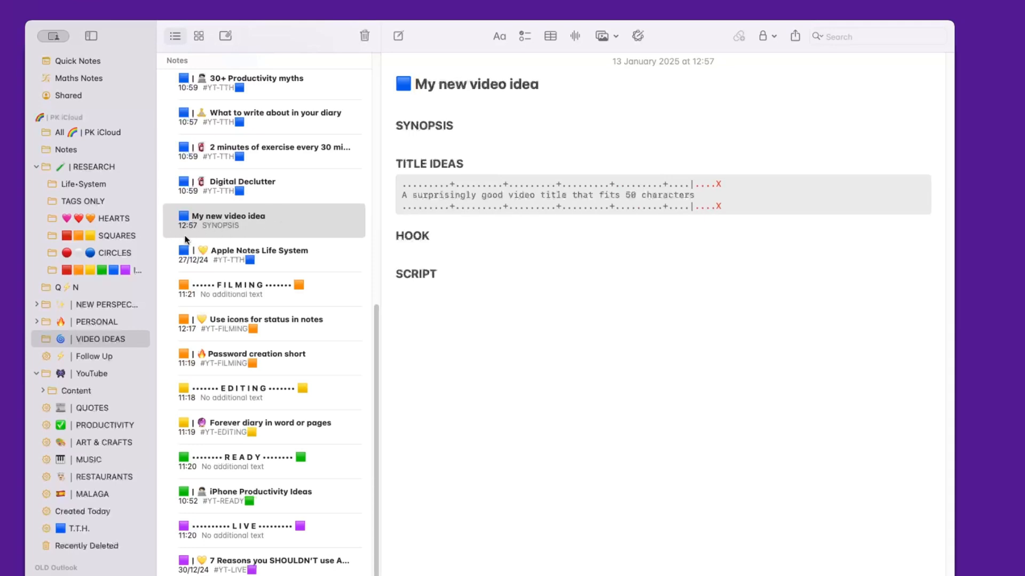
Step: Tag the note #YT-TTH below the title and show it in the T.T.H. smart folder
click(438, 102)
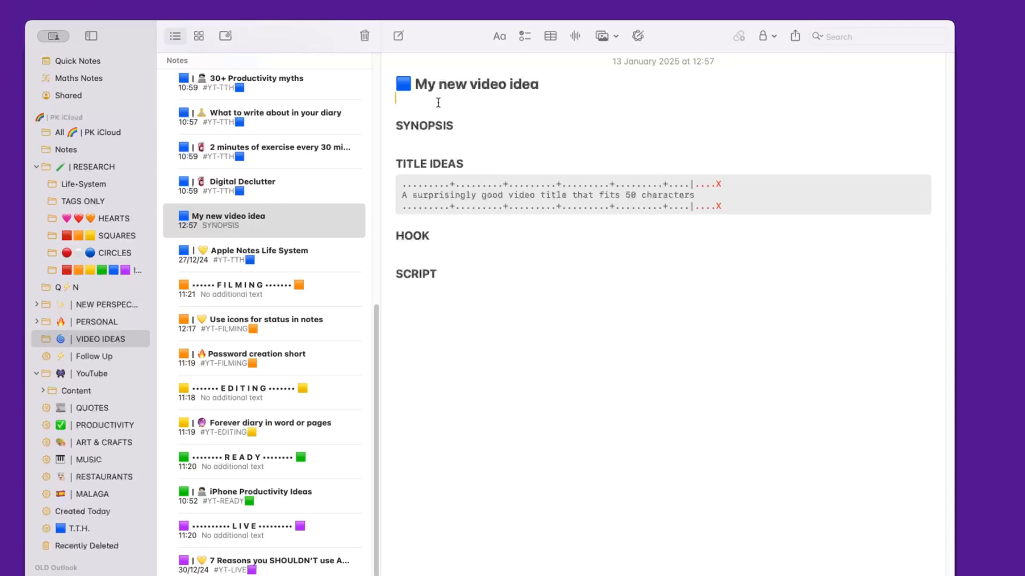
text(#yt)
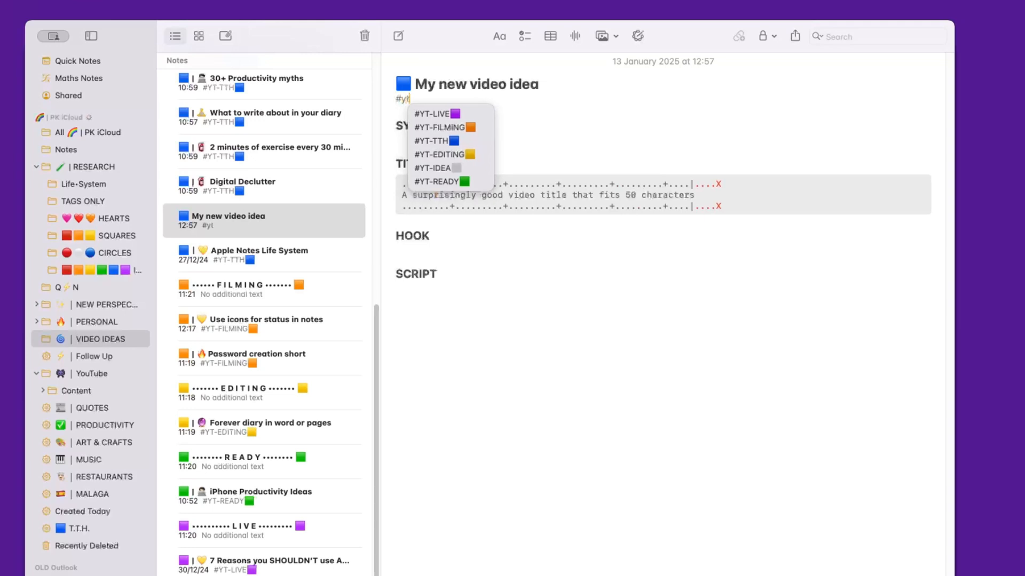
click(431, 140)
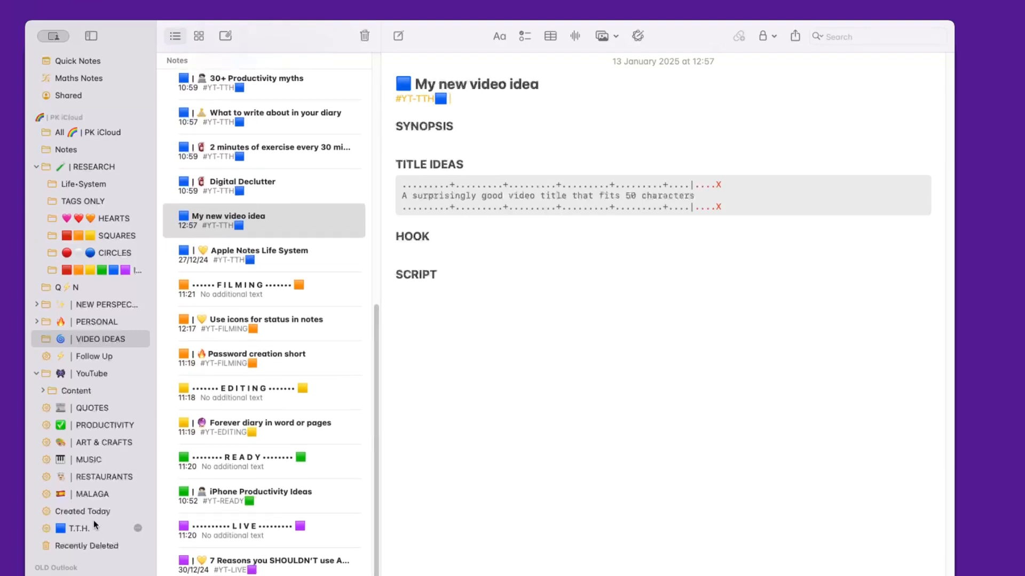
click(77, 528)
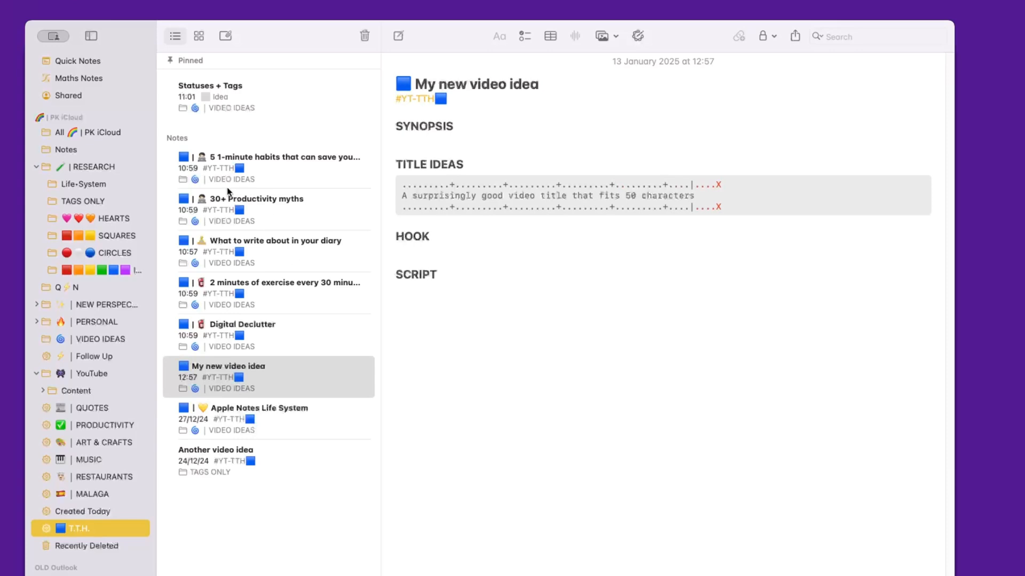
mouse_move(311, 526)
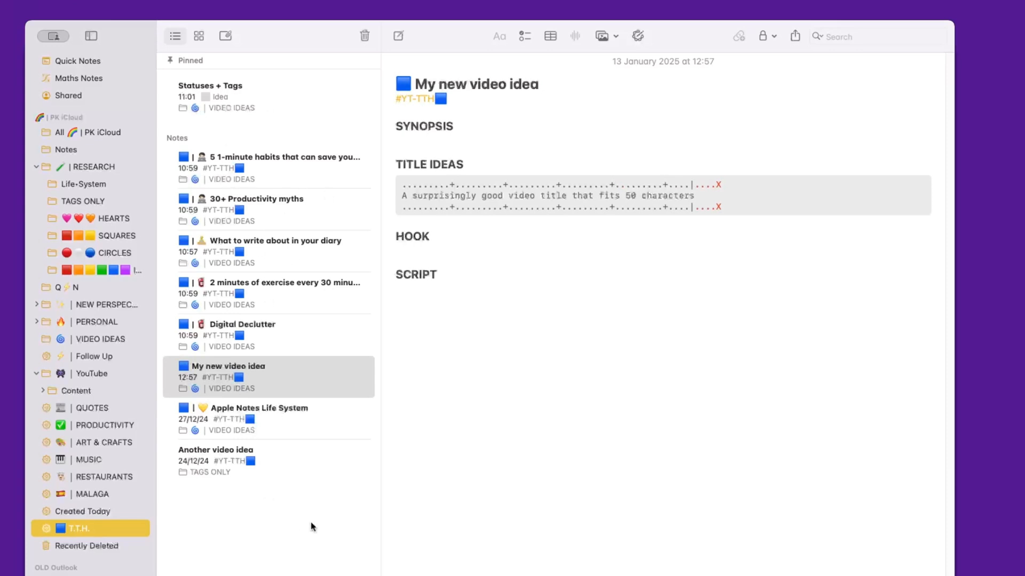
mouse_move(278, 181)
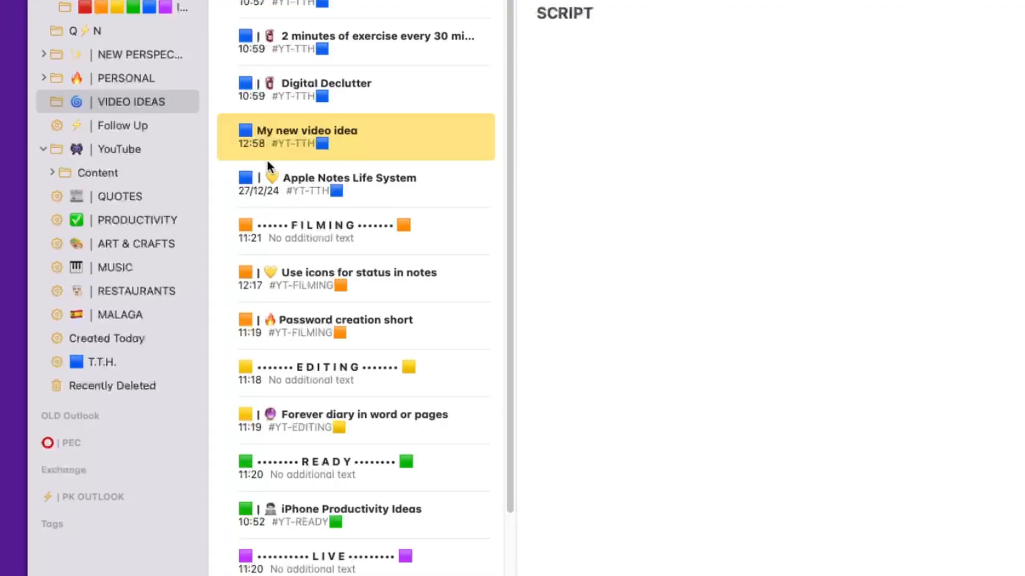
mouse_move(299, 206)
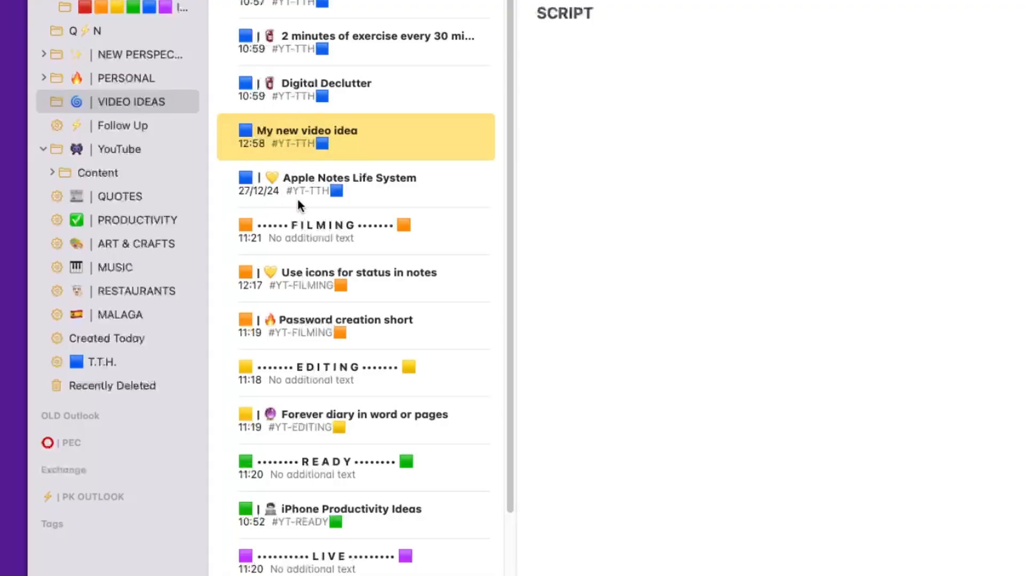
mouse_move(268, 529)
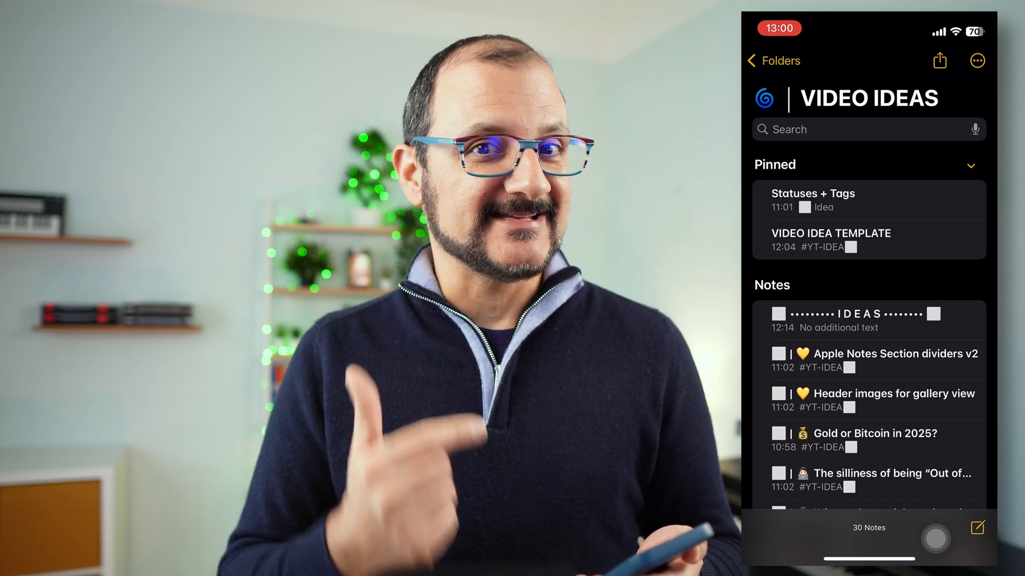
Step: Scroll the iPhone VIDEO IDEAS folder down to the Editing, Ready and Live sections
scroll(down, 3)
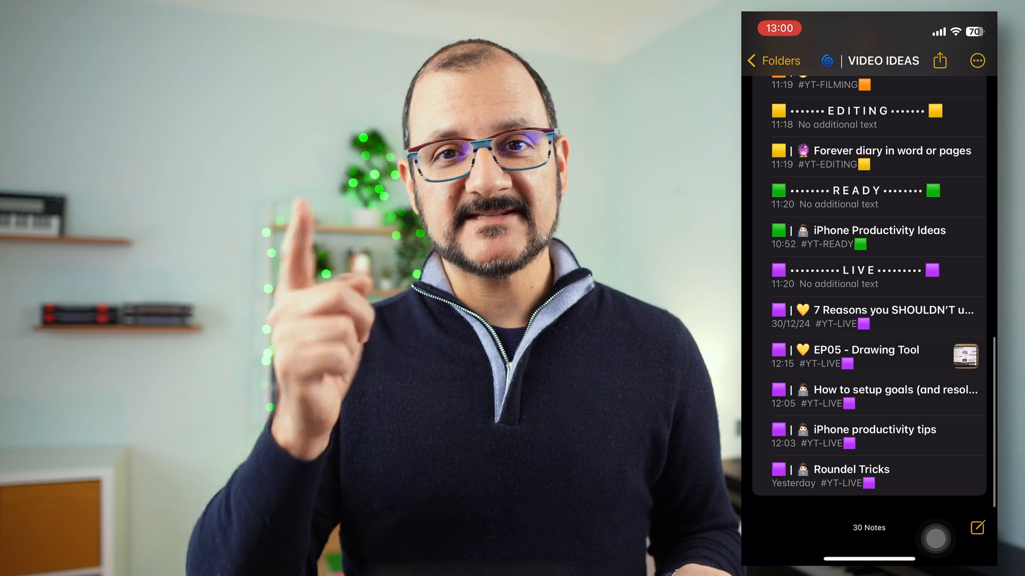